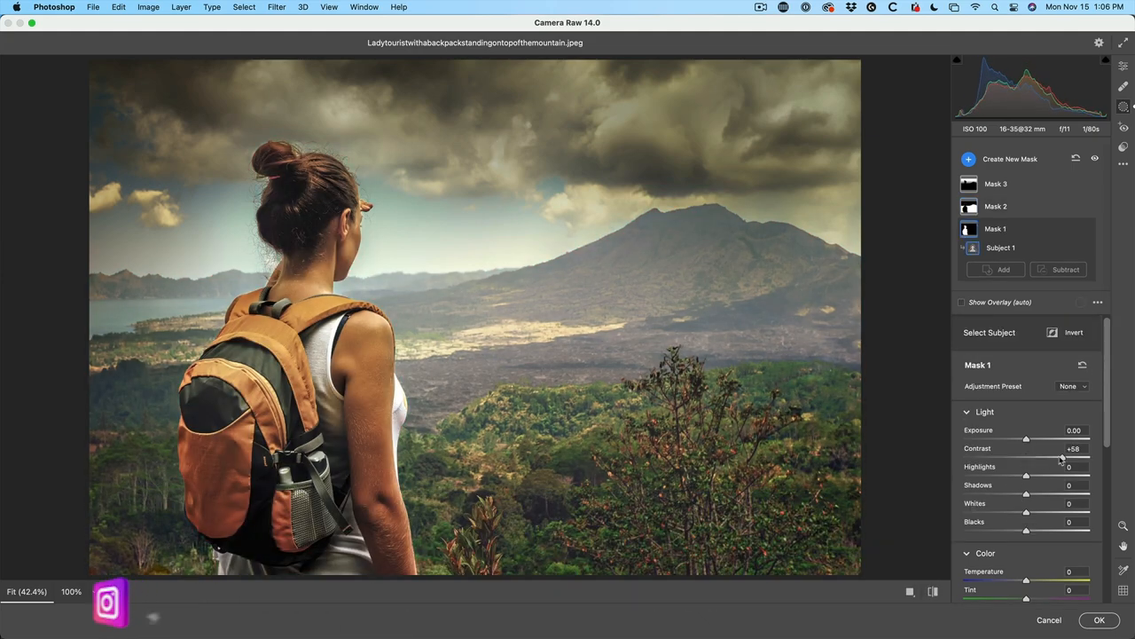
Step: Exit the Camera Raw preview so the mountain photo returns to the Photoshop workspace
left_click(1100, 619)
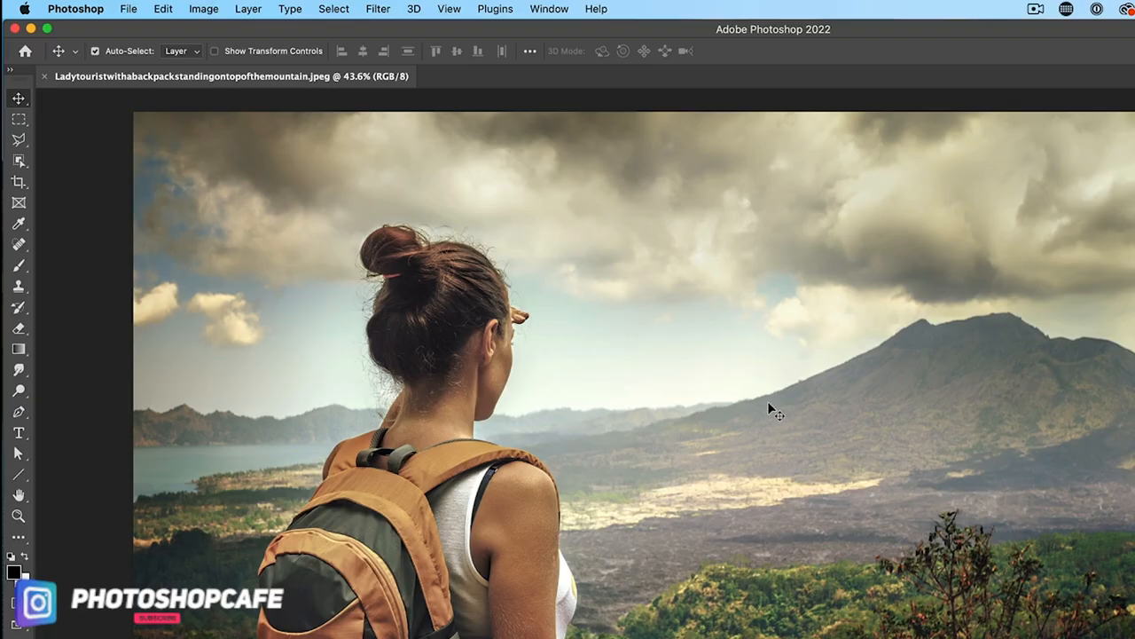
Step: Reopen the photo in the Camera Raw filter and enter masking mode
left_click(378, 9)
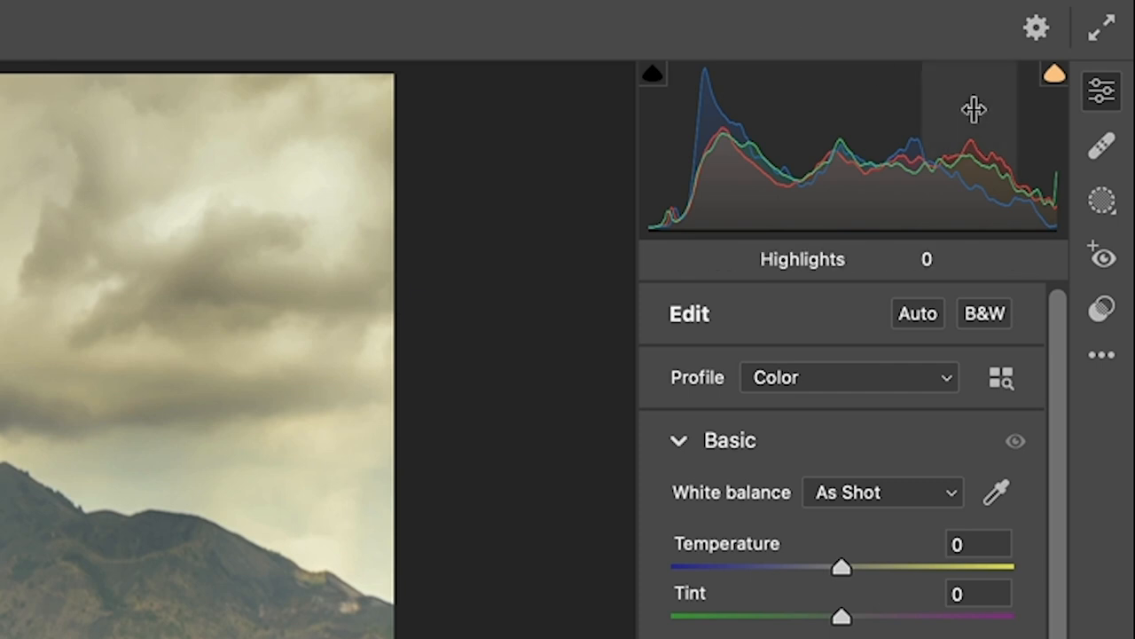
mouse_move(1102, 199)
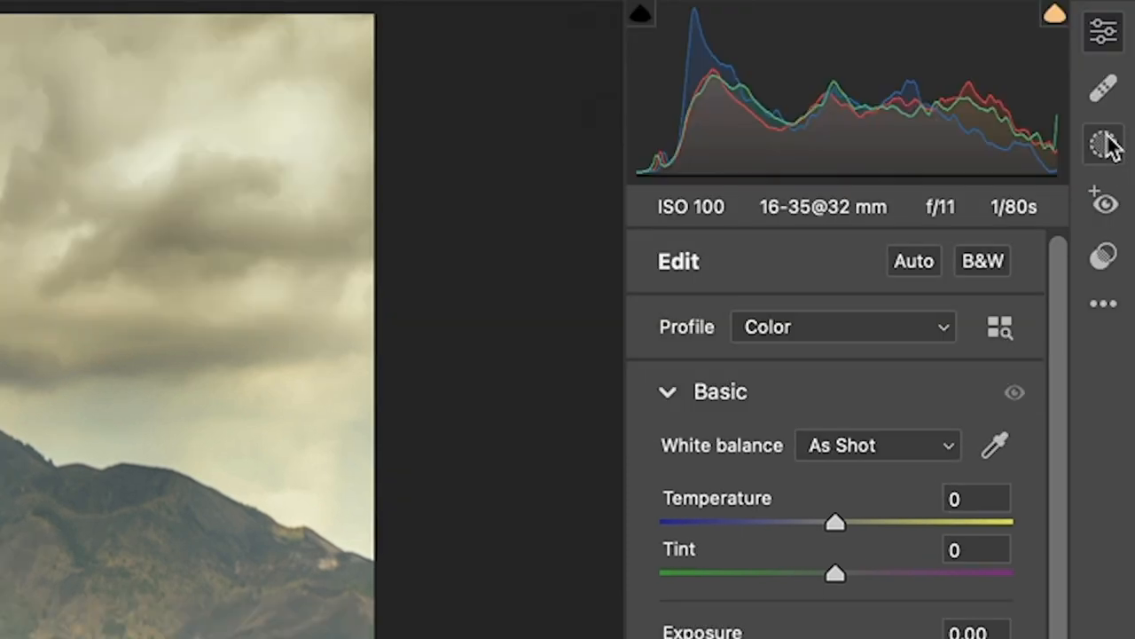
left_click(1104, 144)
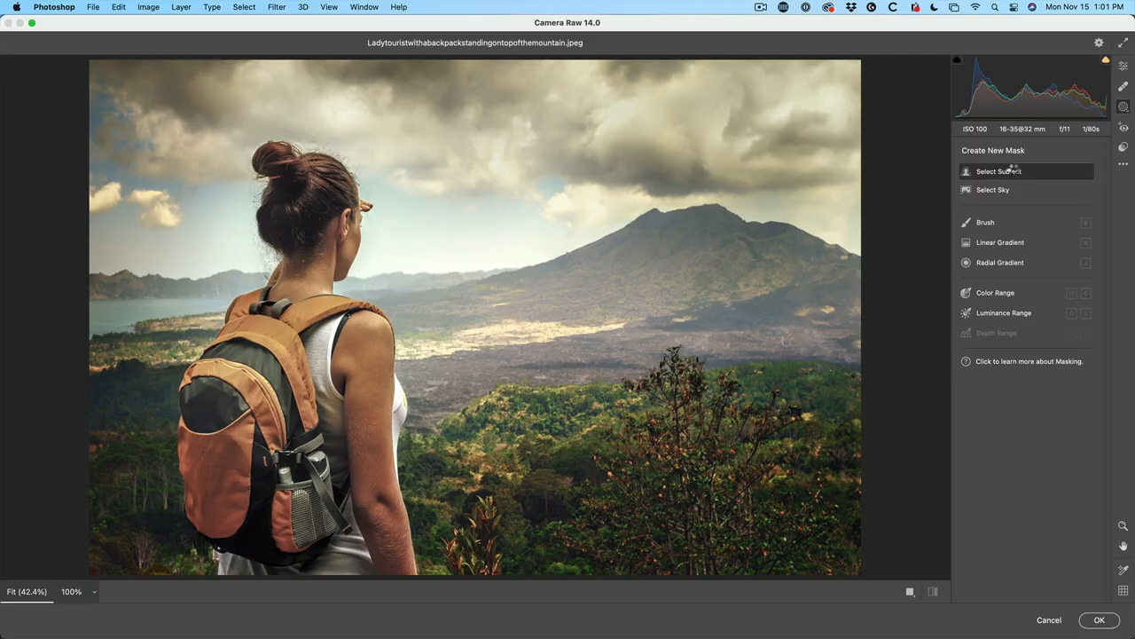
Step: Create a Select Subject mask on the woman and a second Select Sky mask
left_click(999, 170)
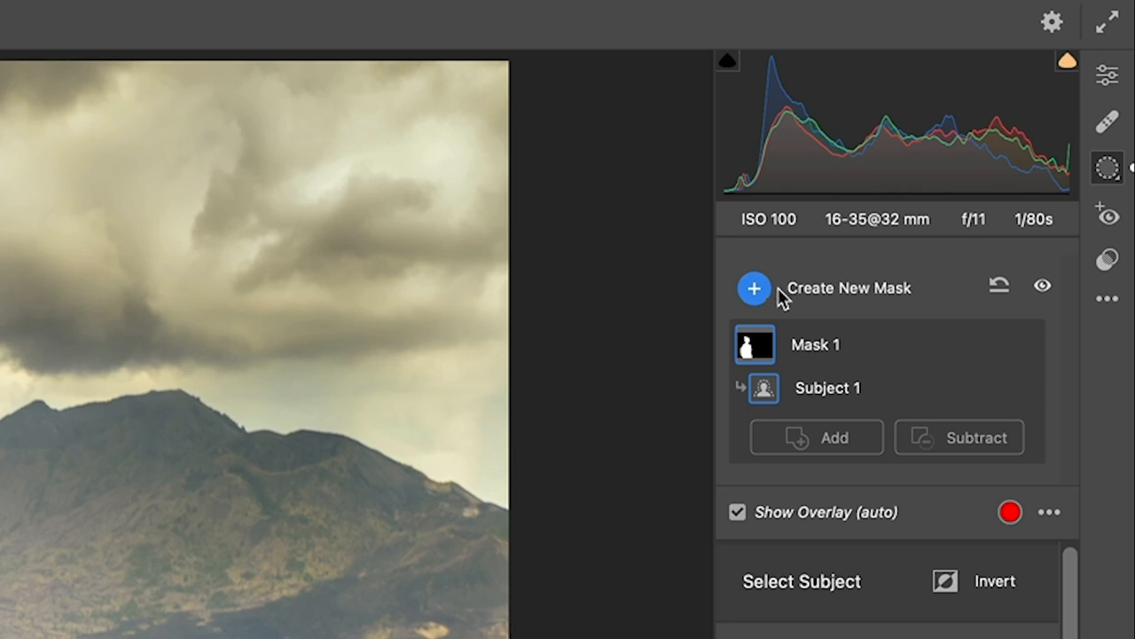
left_click(754, 287)
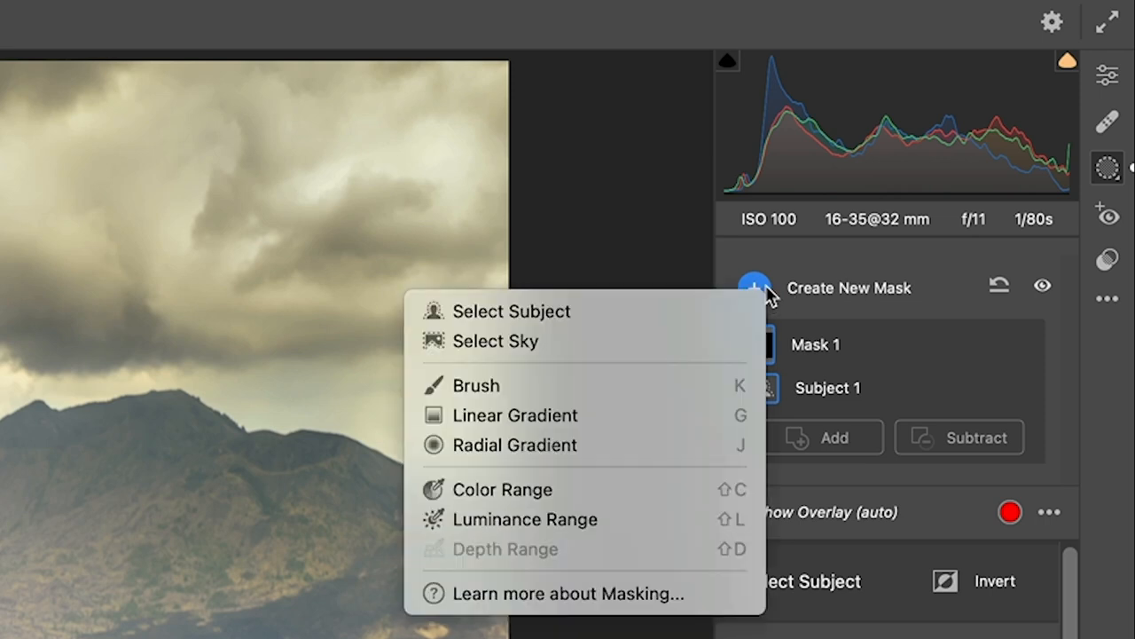
mouse_move(648, 346)
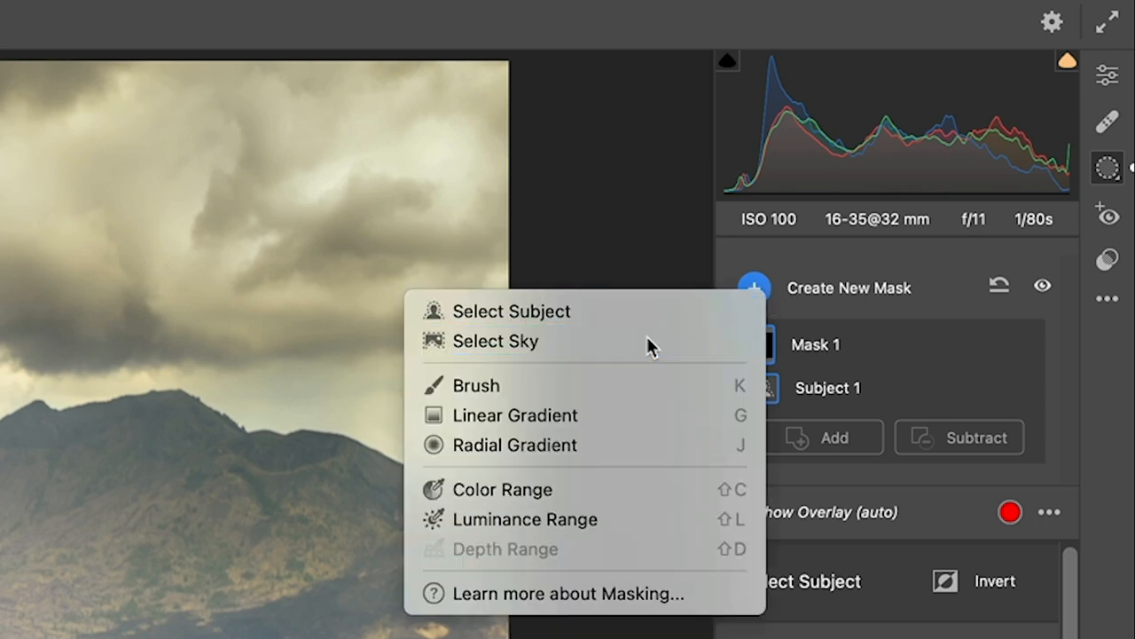
left_click(497, 341)
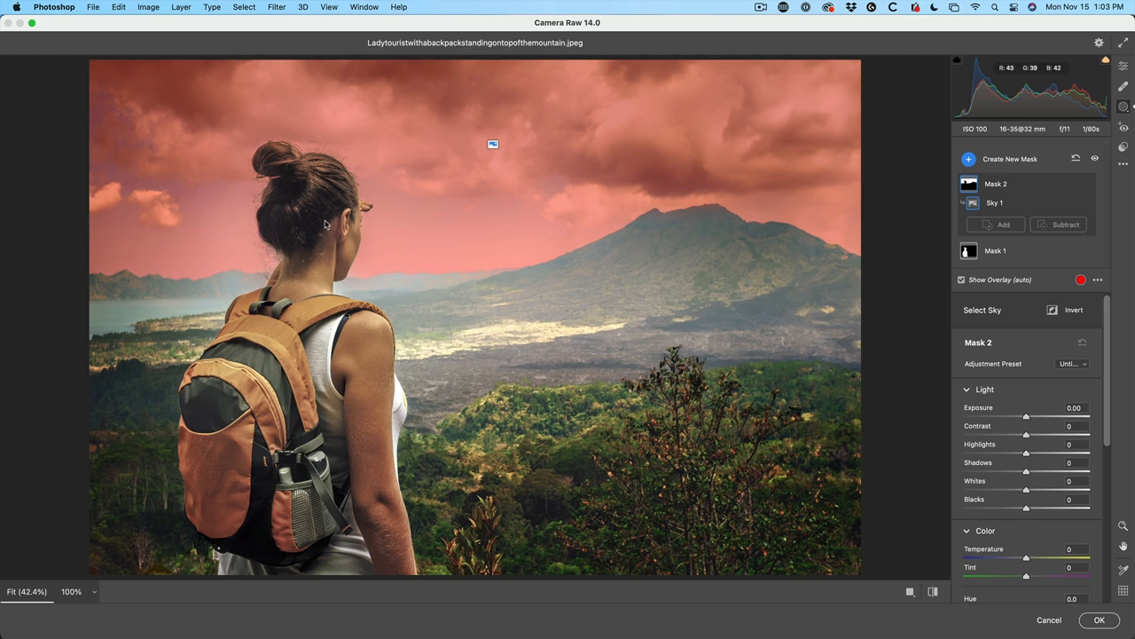
mouse_move(961, 134)
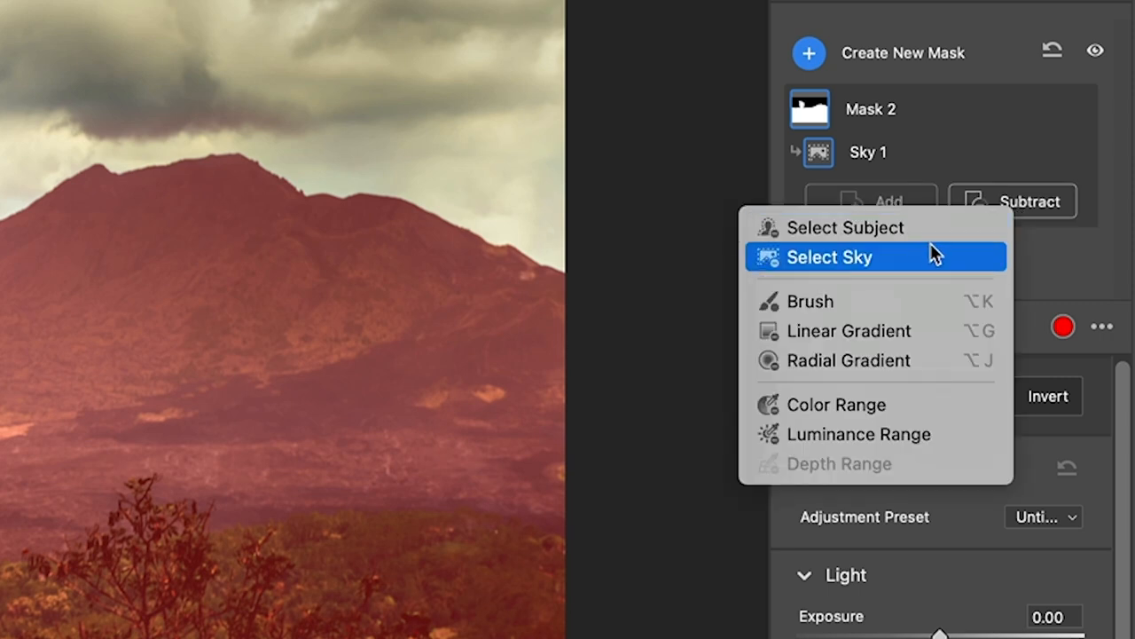
Step: Subtract the woman from the inverted sky mask so only the landscape remains
left_click(830, 255)
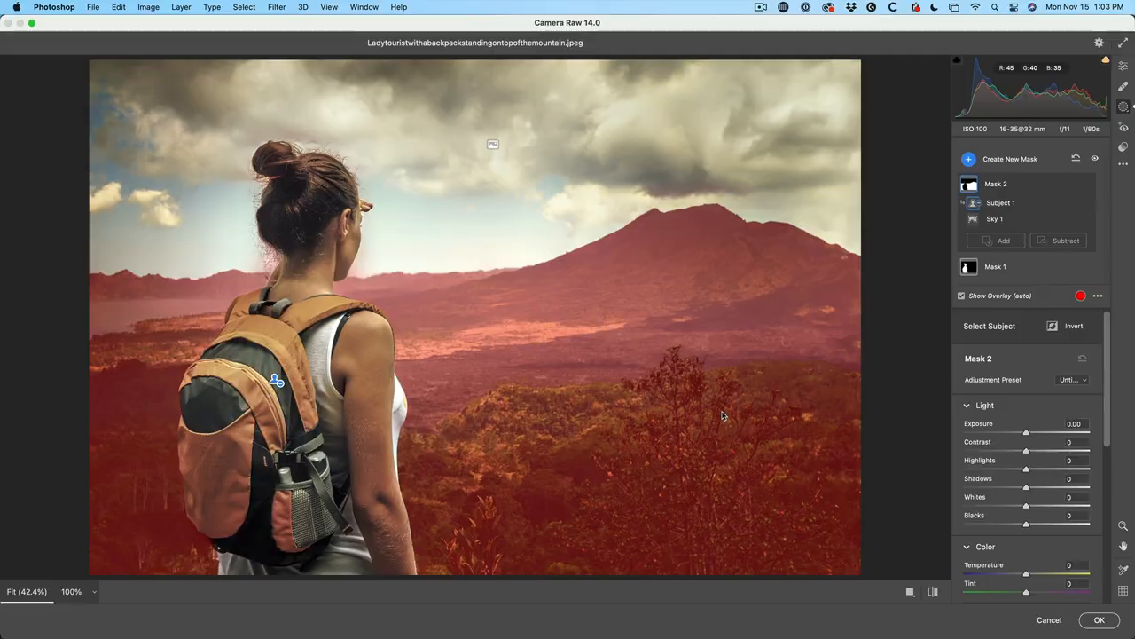
Step: Create a third mask with a linear gradient drawn from the sky top downward
left_click(969, 160)
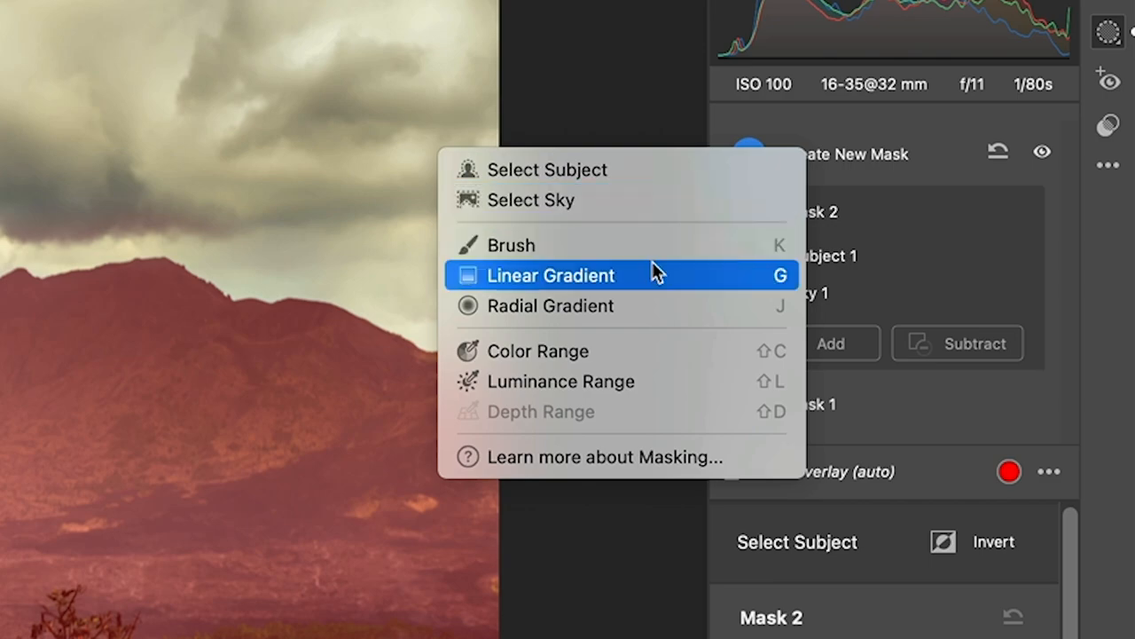
left_click(550, 275)
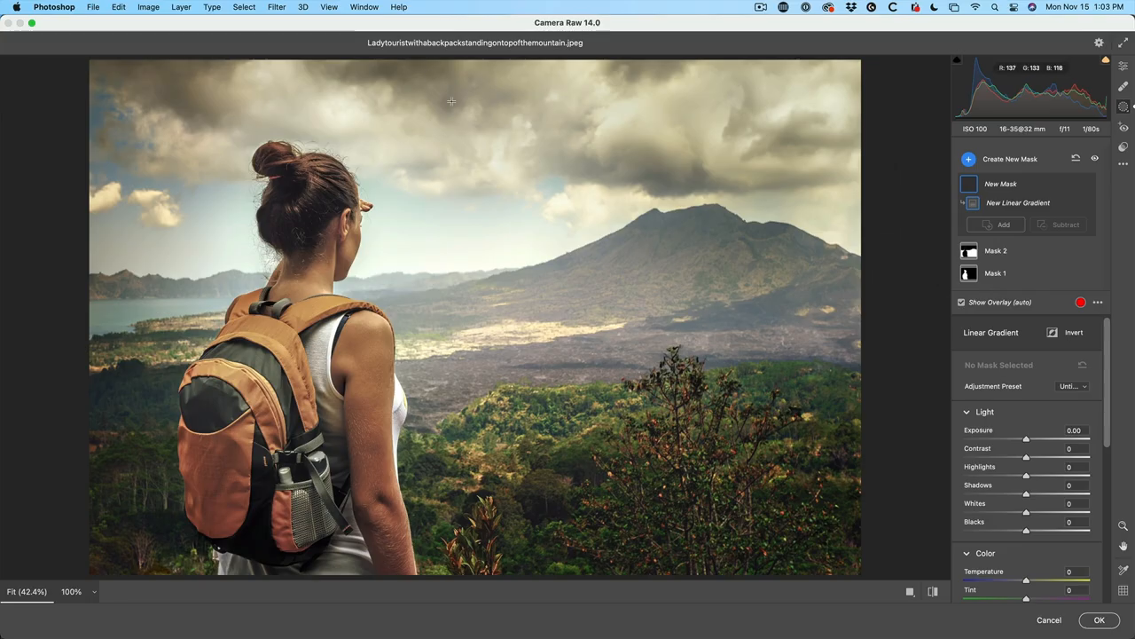
left_click_drag(457, 114, 461, 337)
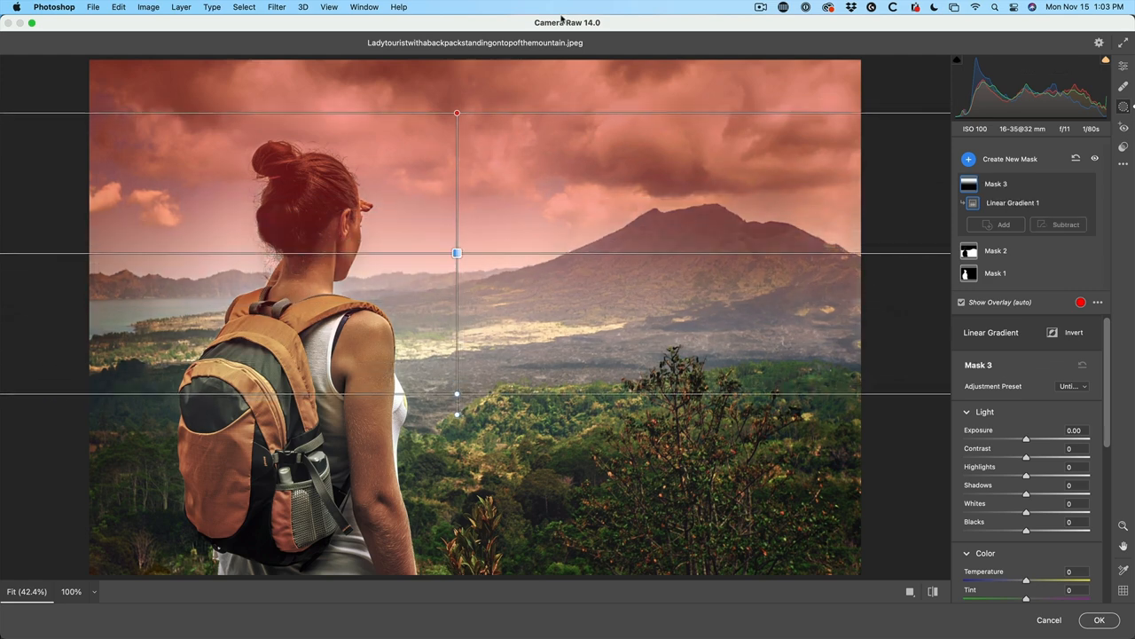
mouse_move(610, 205)
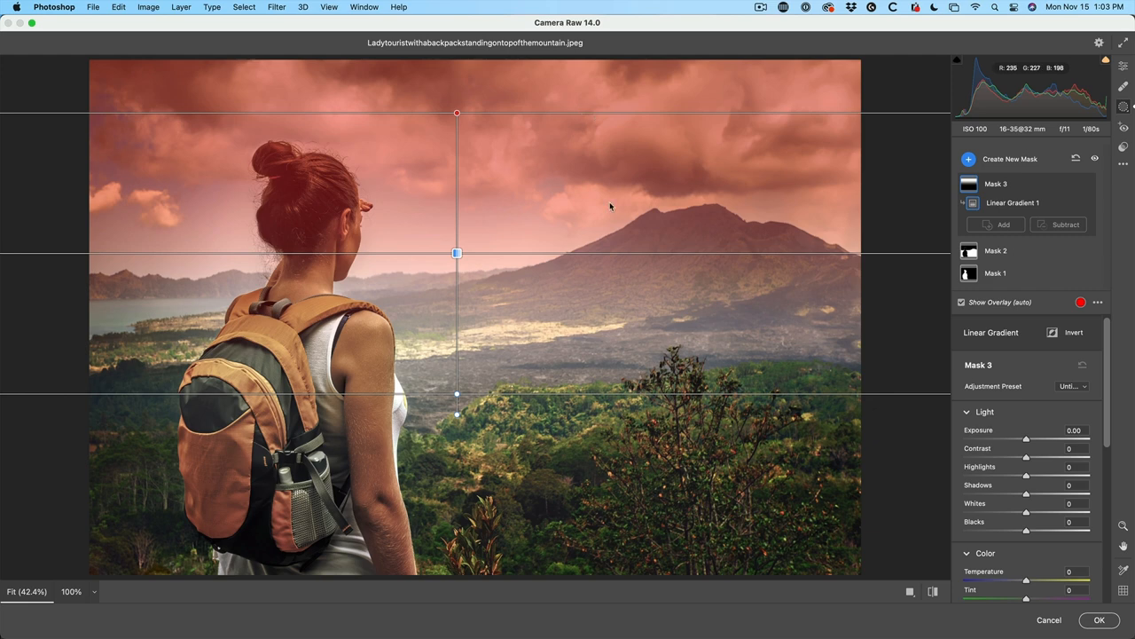
mouse_move(700, 234)
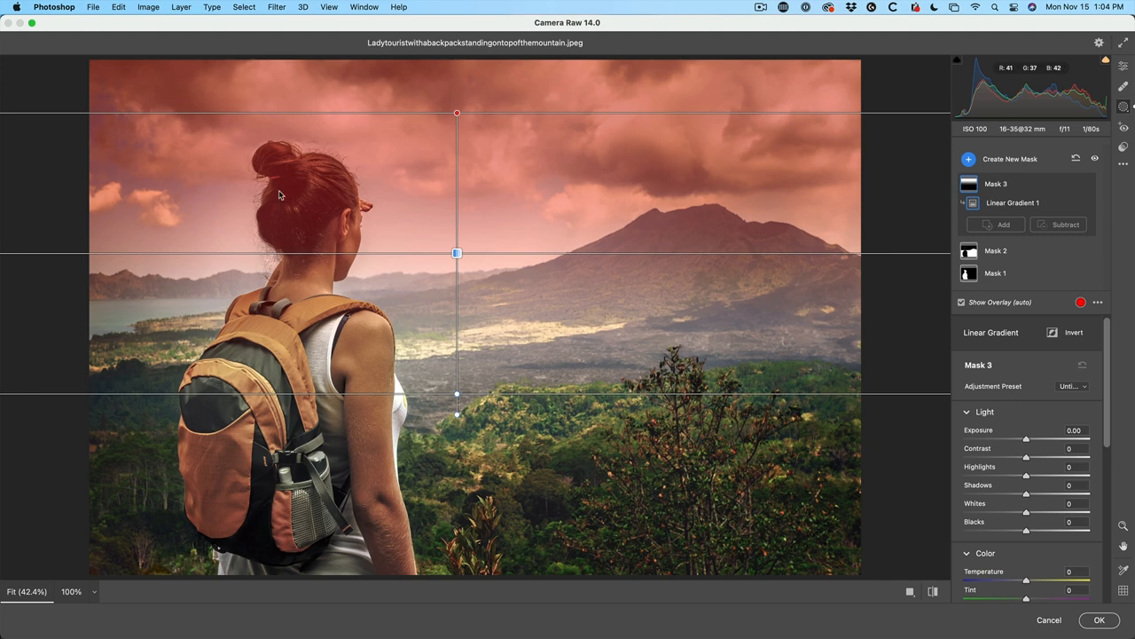
mouse_move(186, 99)
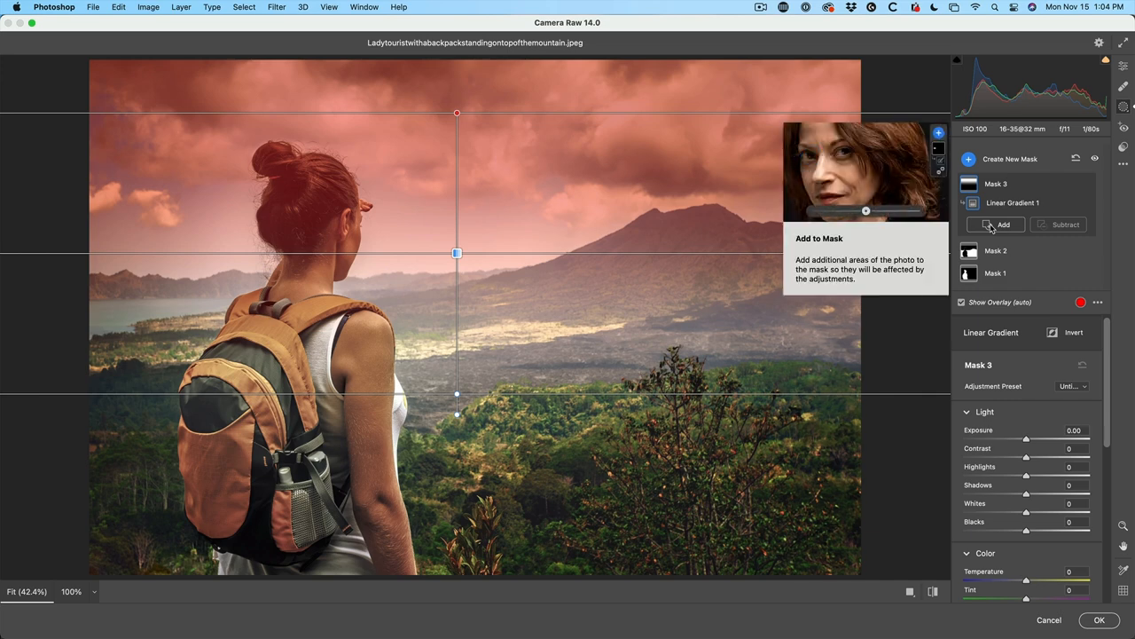
mouse_move(1064, 224)
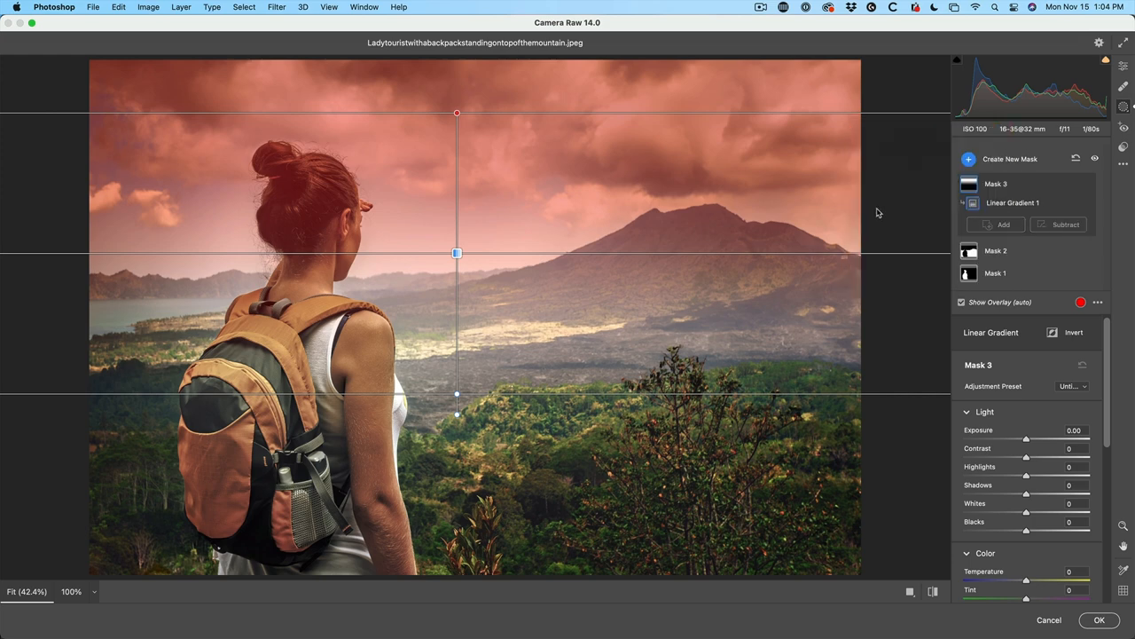
mouse_move(1071, 204)
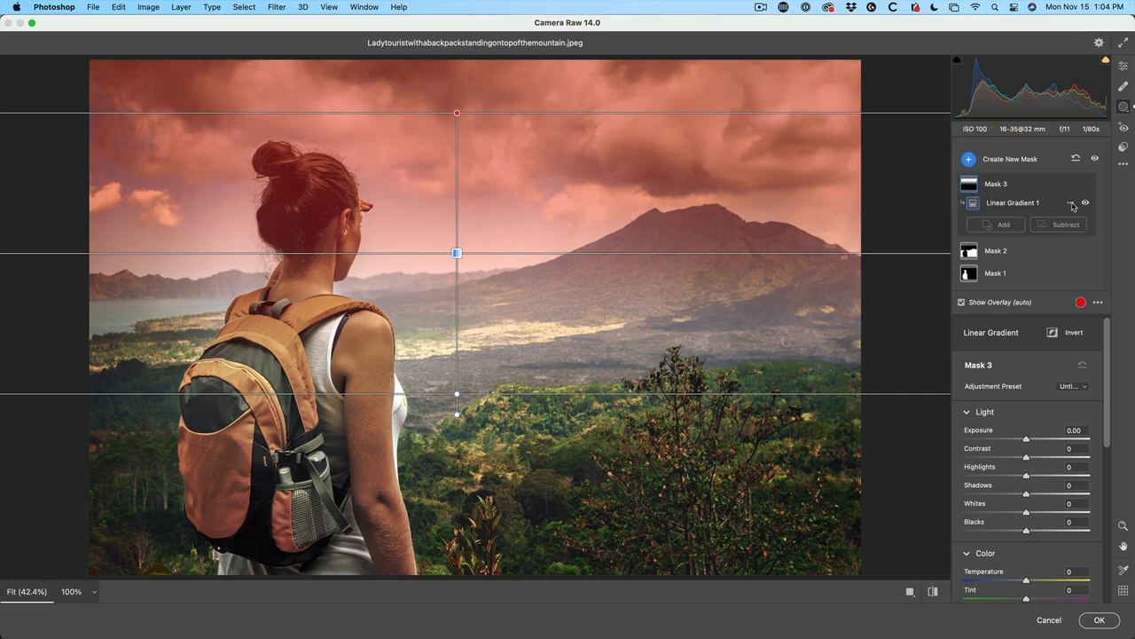
mouse_move(1071, 202)
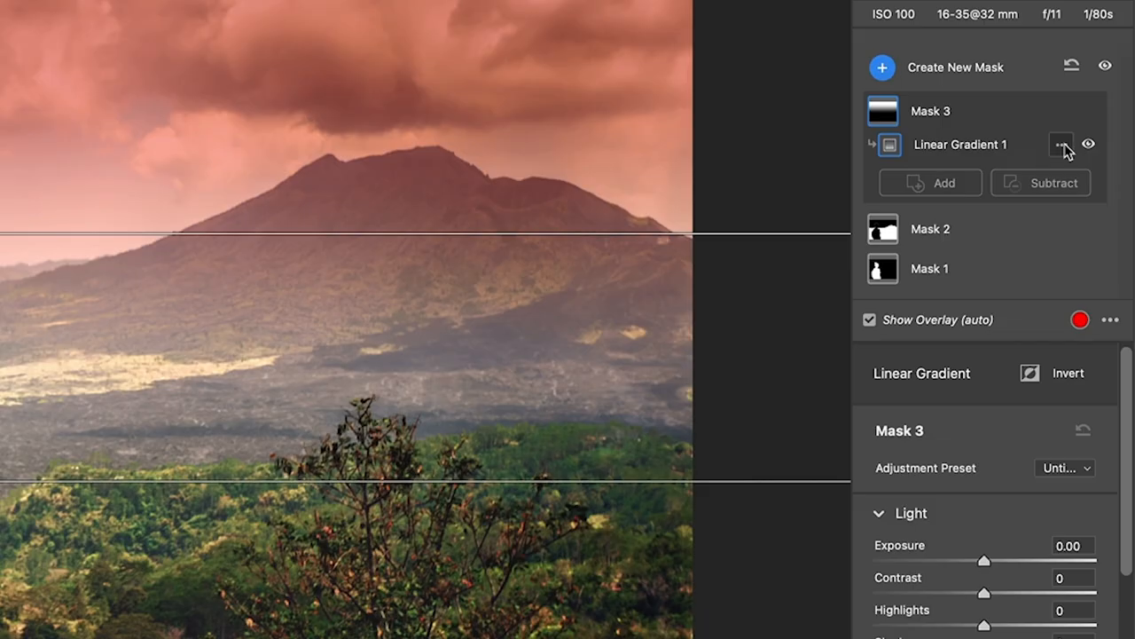
Step: Intersect the Linear Gradient 1 with a Select Sky selection
left_click(1061, 144)
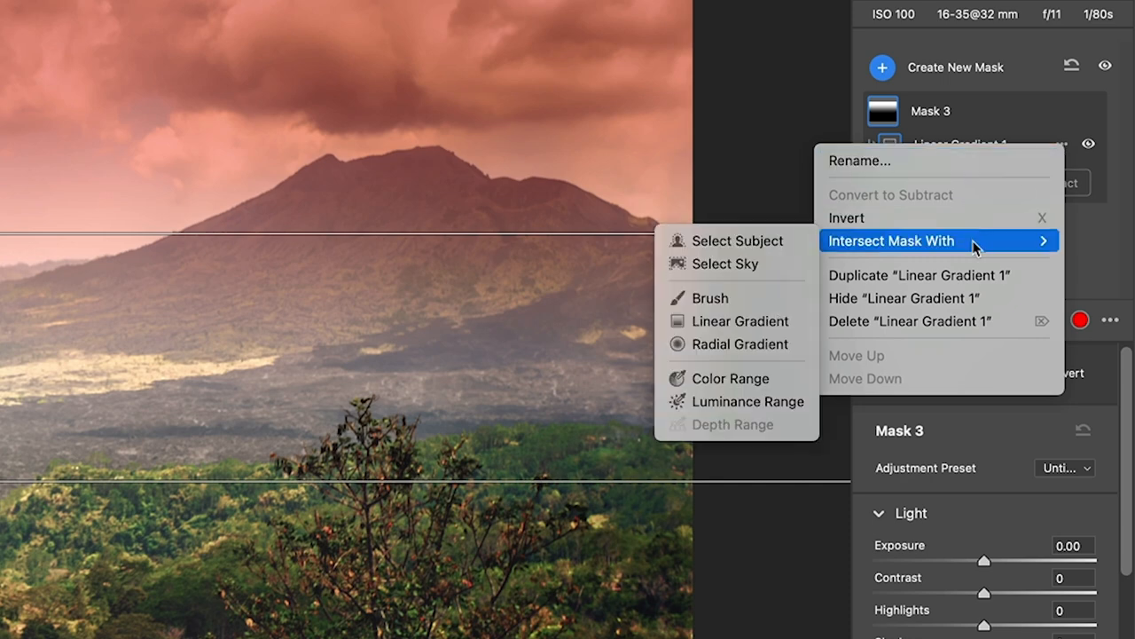
mouse_move(727, 263)
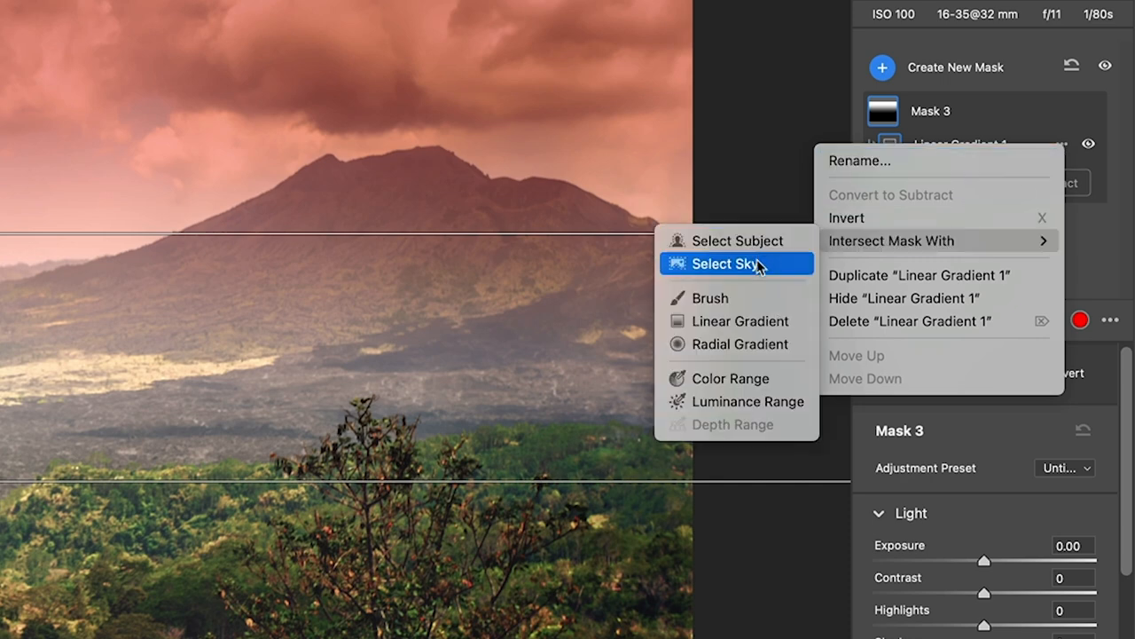
left_click(731, 262)
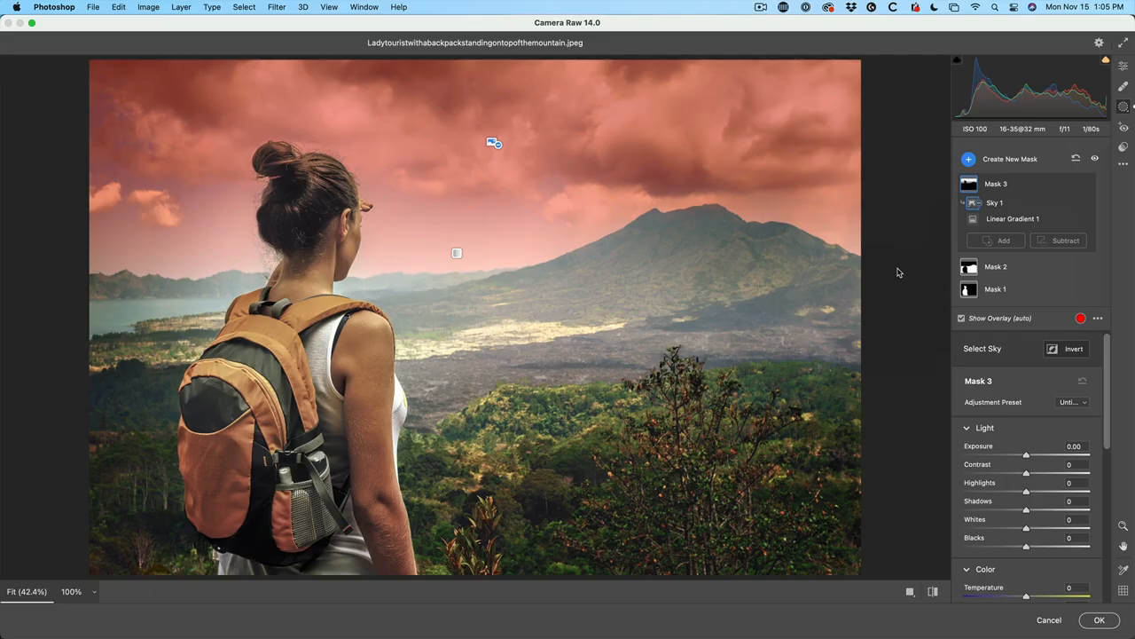
mouse_move(270, 117)
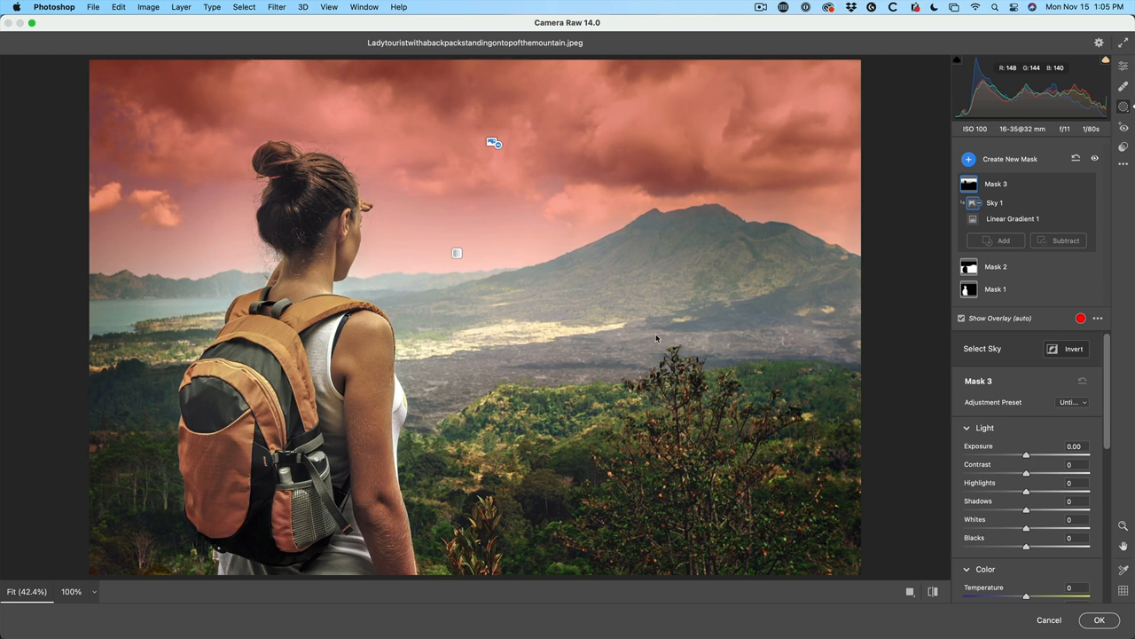
mouse_move(462, 149)
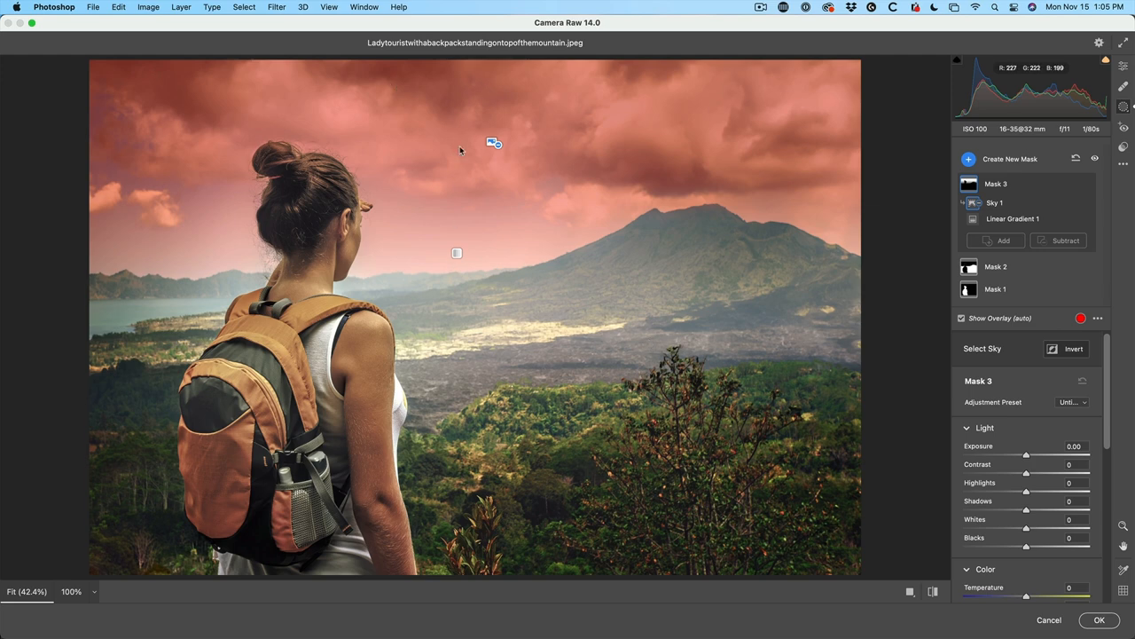
mouse_move(765, 230)
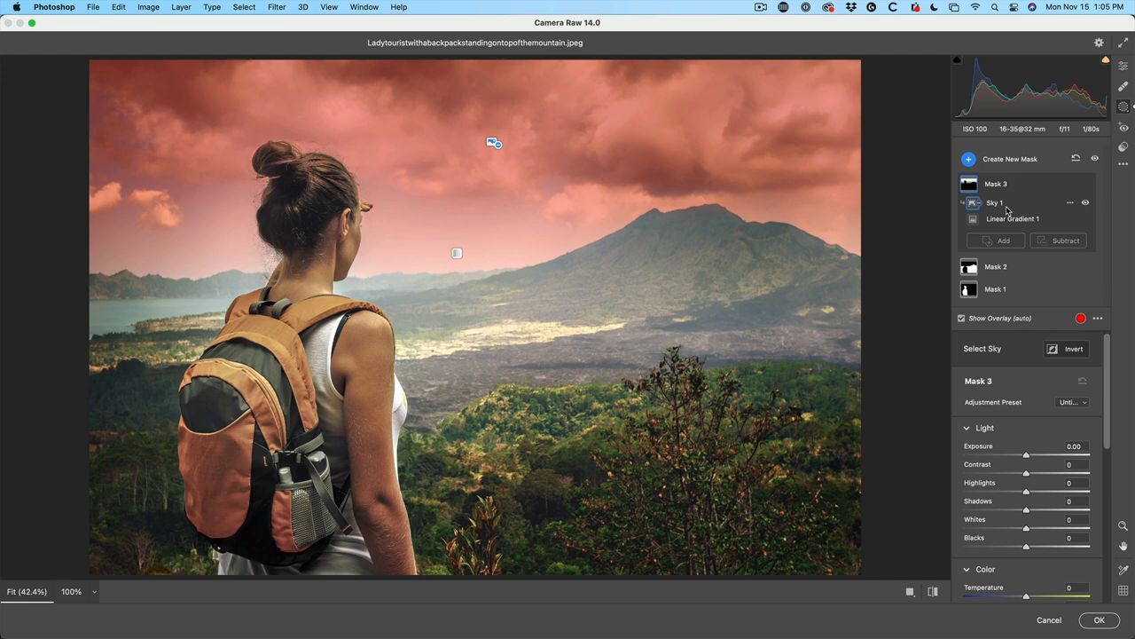
mouse_move(785, 375)
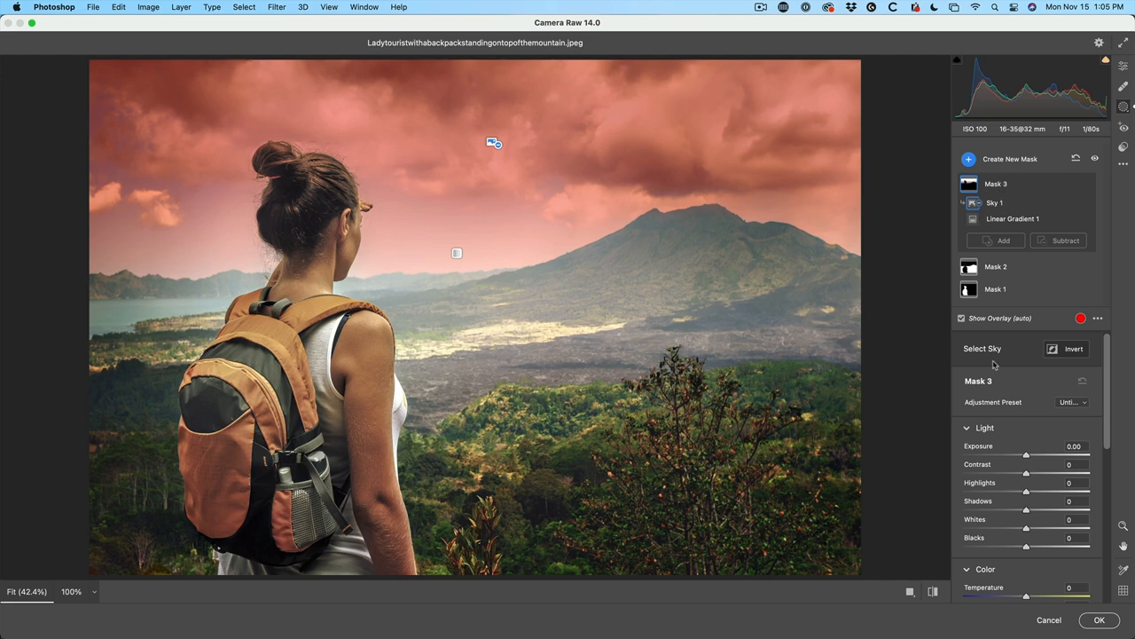
Step: Set the sky gradient mask to -0.70 exposure, the foreground mask to -42 contrast, and select the woman's mask
left_click_drag(1026, 454, 1018, 455)
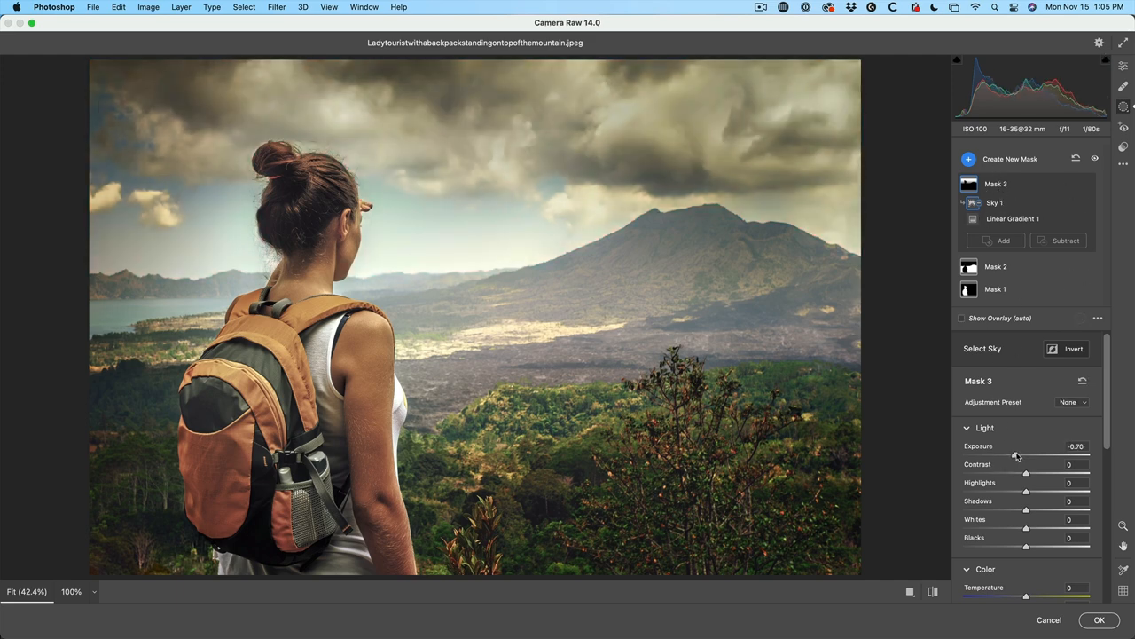
left_click_drag(1018, 454, 1004, 454)
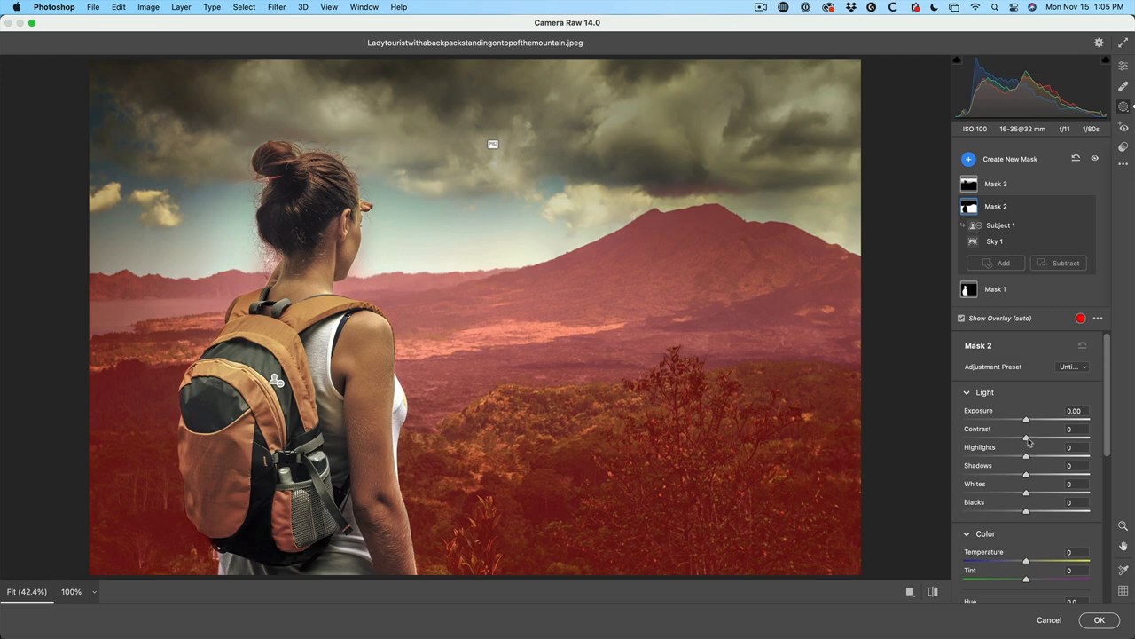
left_click_drag(1027, 437, 1001, 437)
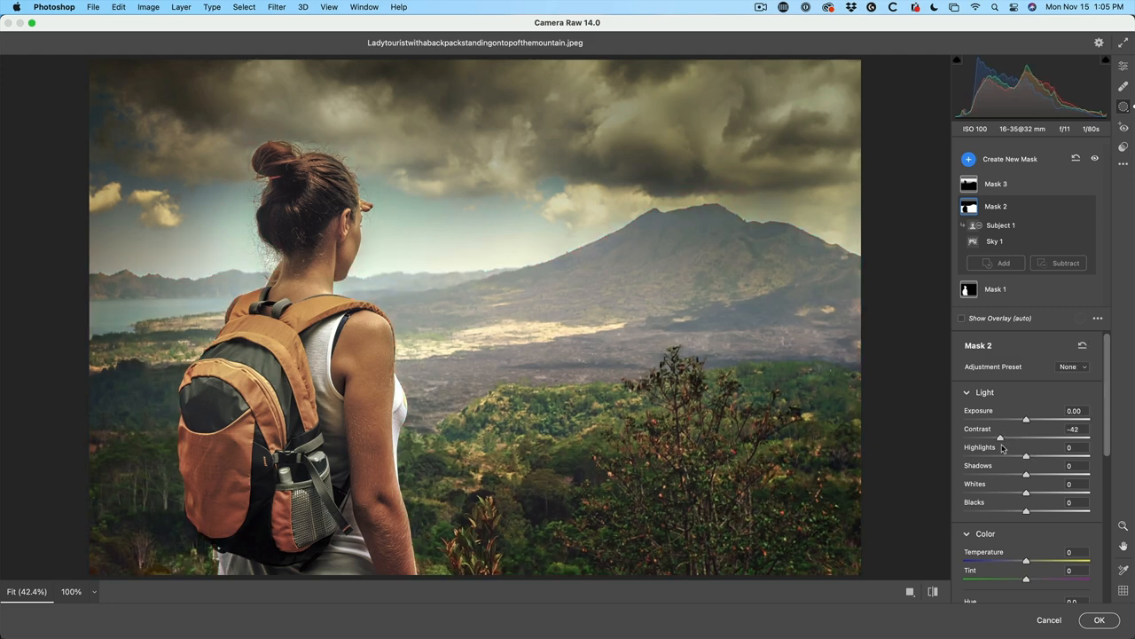
left_click(993, 227)
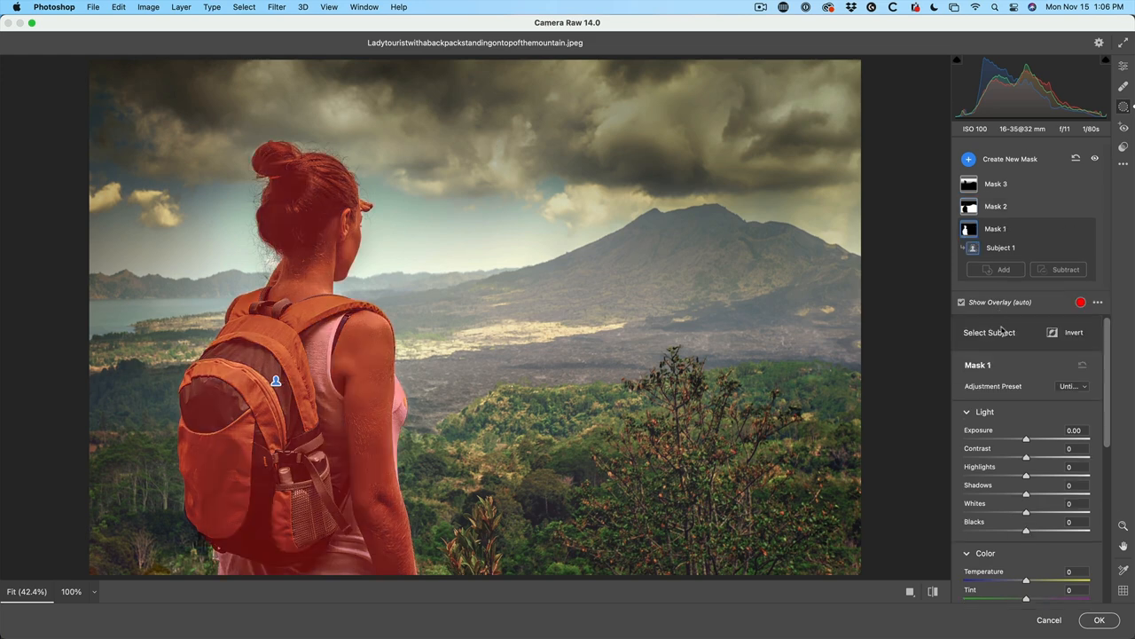
mouse_move(1025, 461)
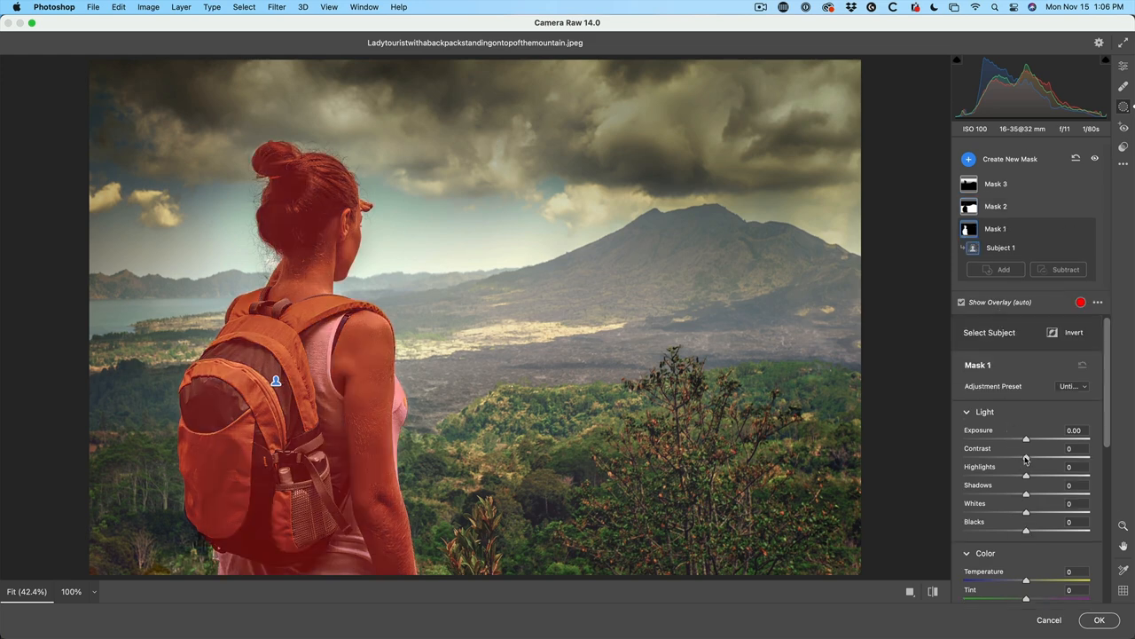